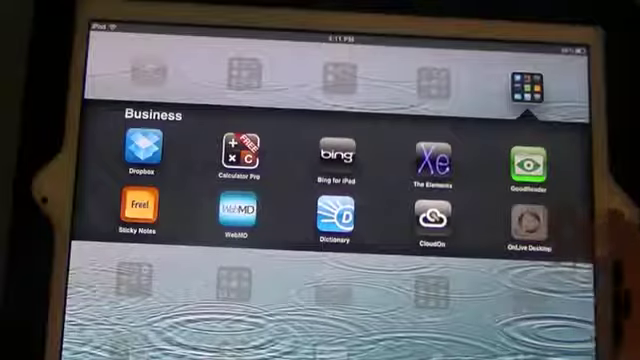
Step: Launch OnLive Desktop from the Business folder so its splash screen appears
{"action": "left_click", "coordinate": [528, 218]}
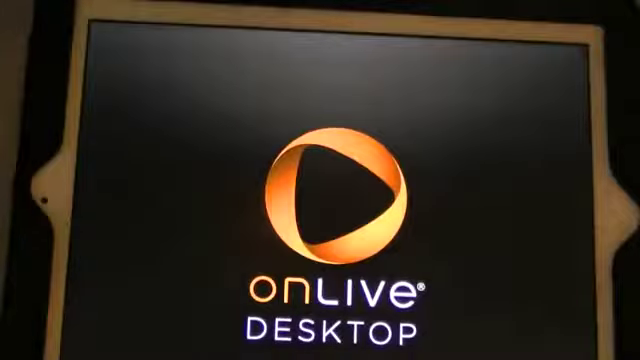